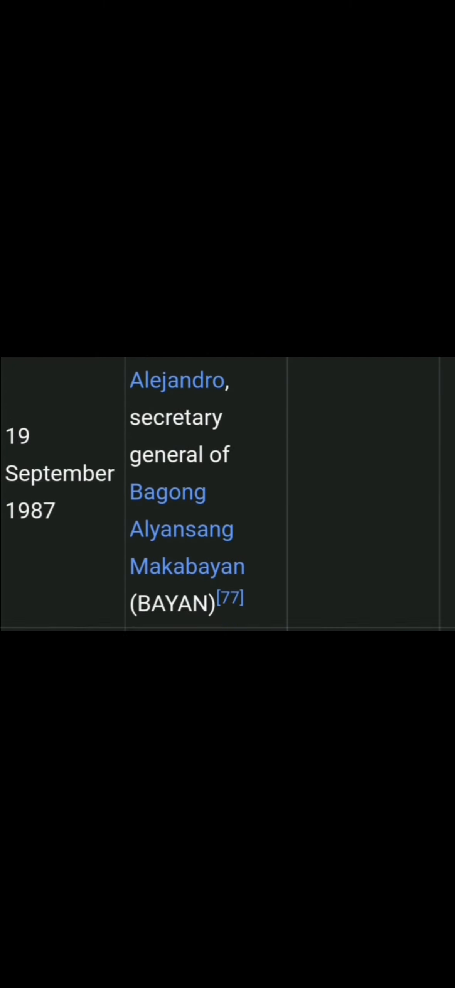
{"action": "scroll", "scroll_direction": "down", "scroll_amount": 3}
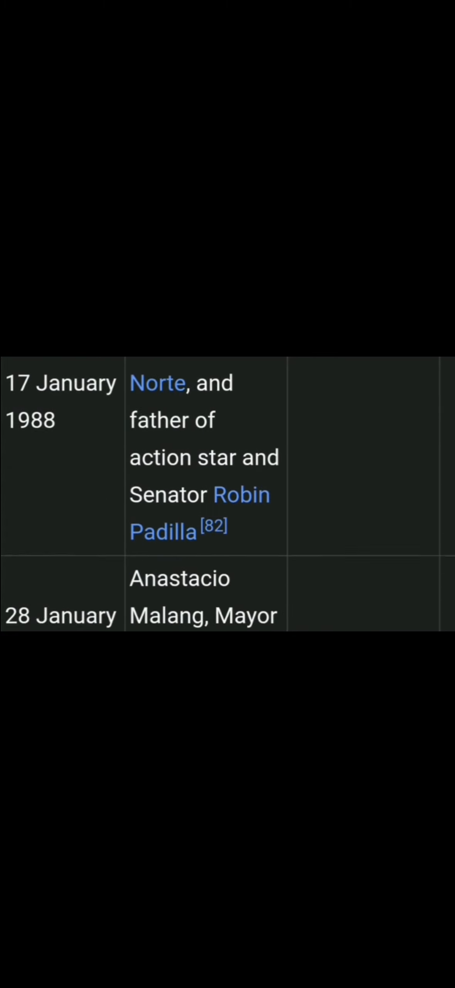
{"action": "scroll", "scroll_direction": "down", "scroll_amount": 3}
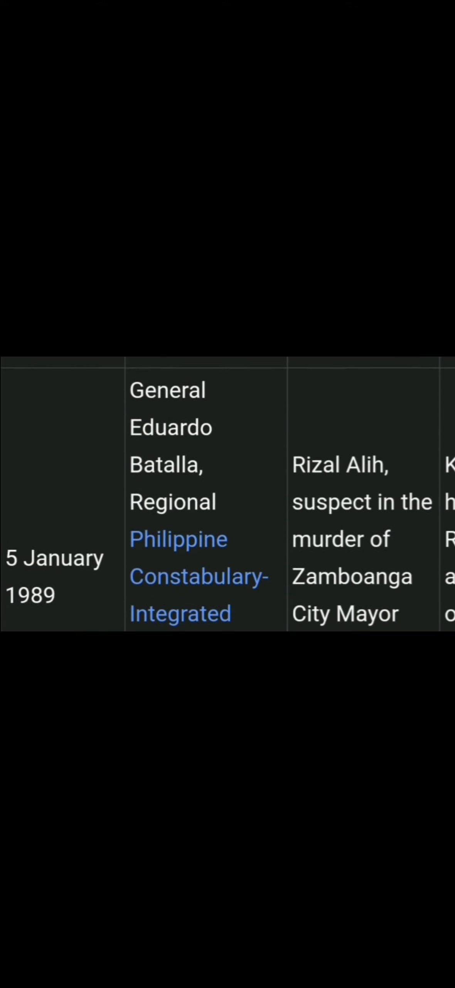
{"action": "scroll", "scroll_direction": "down", "scroll_amount": 3}
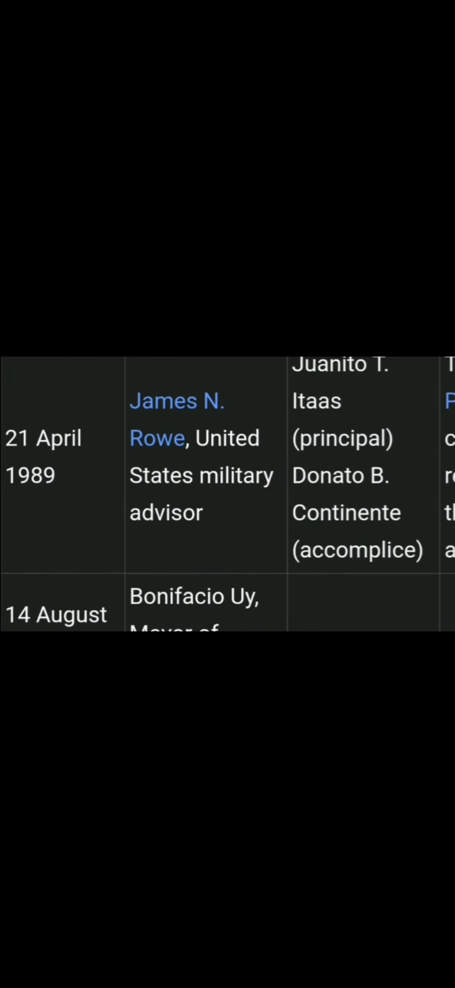
{"action": "scroll", "scroll_direction": "down", "scroll_amount": 3}
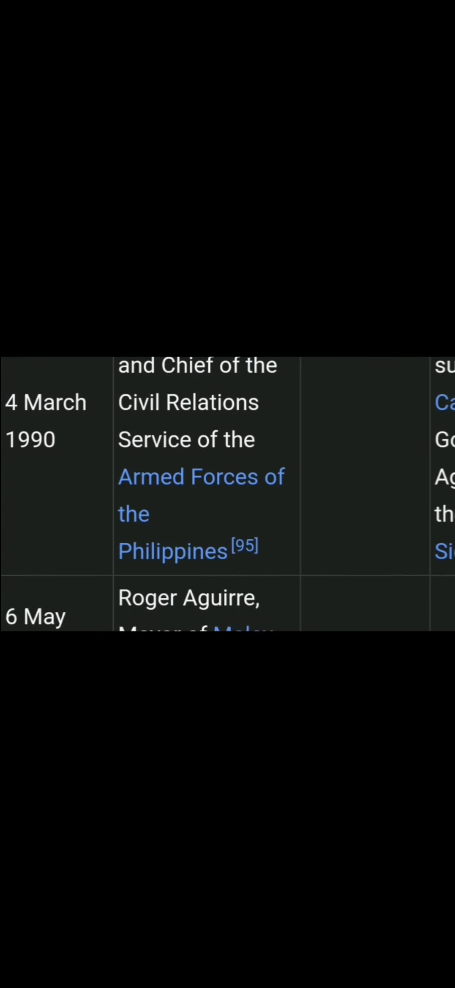
{"action": "scroll", "scroll_direction": "down", "scroll_amount": 3}
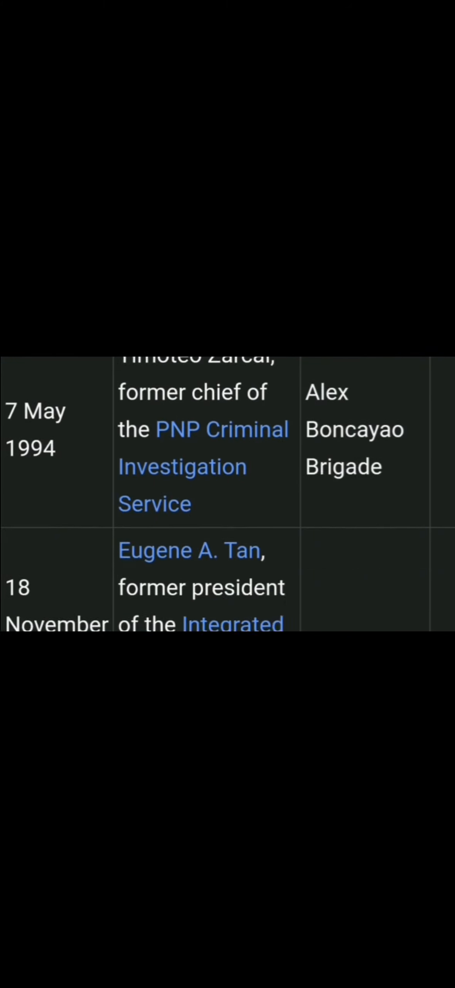
{"action": "scroll", "scroll_direction": "down", "scroll_amount": 3}
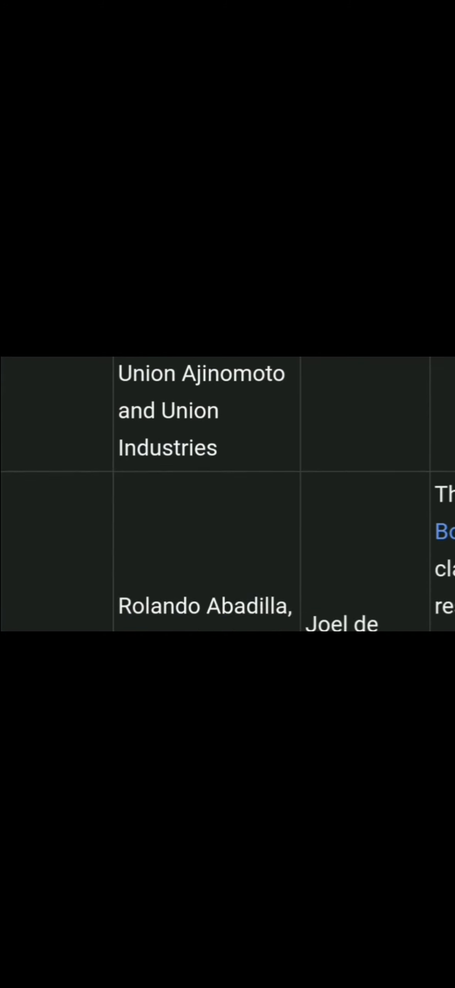
{"action": "scroll", "scroll_direction": "up", "scroll_amount": 3}
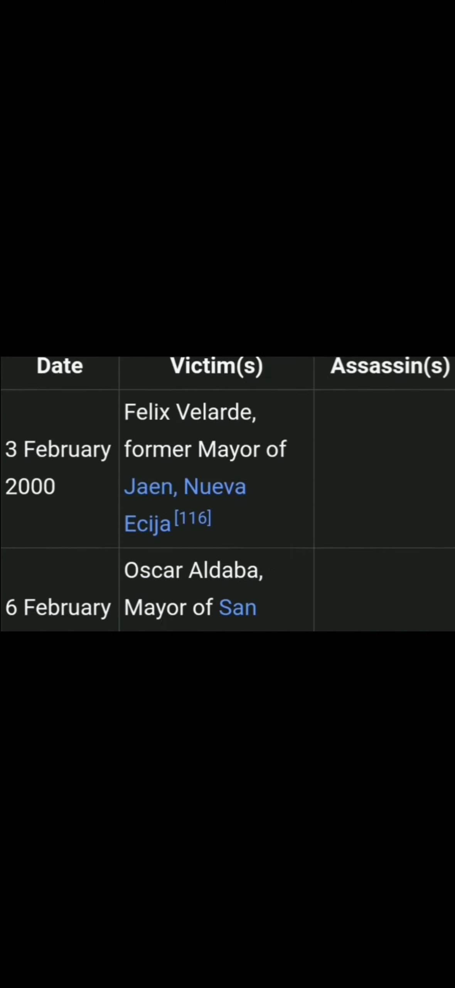